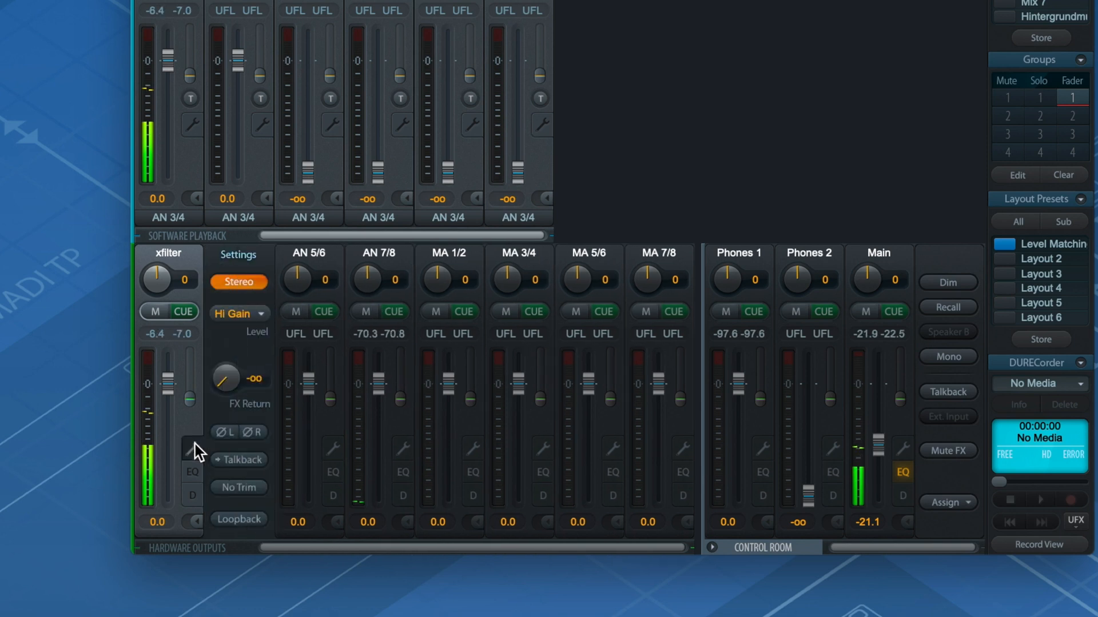
# - Choose +4 dBu from the xfilter output's Level dropdown, replacing Hi Gain
pyautogui.click(239, 313)
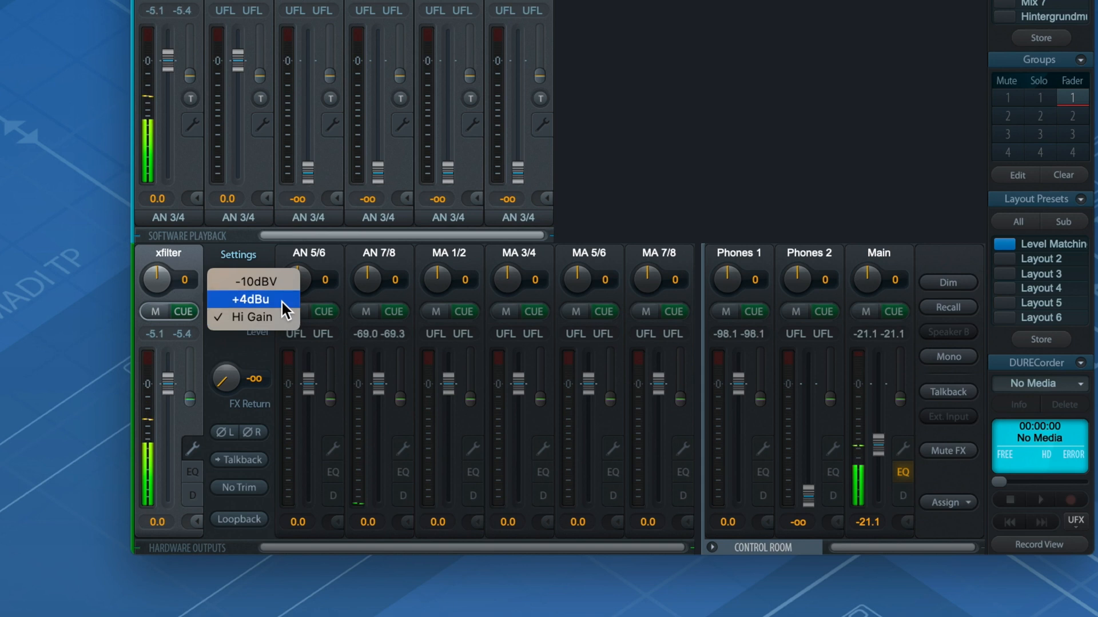
pyautogui.click(252, 299)
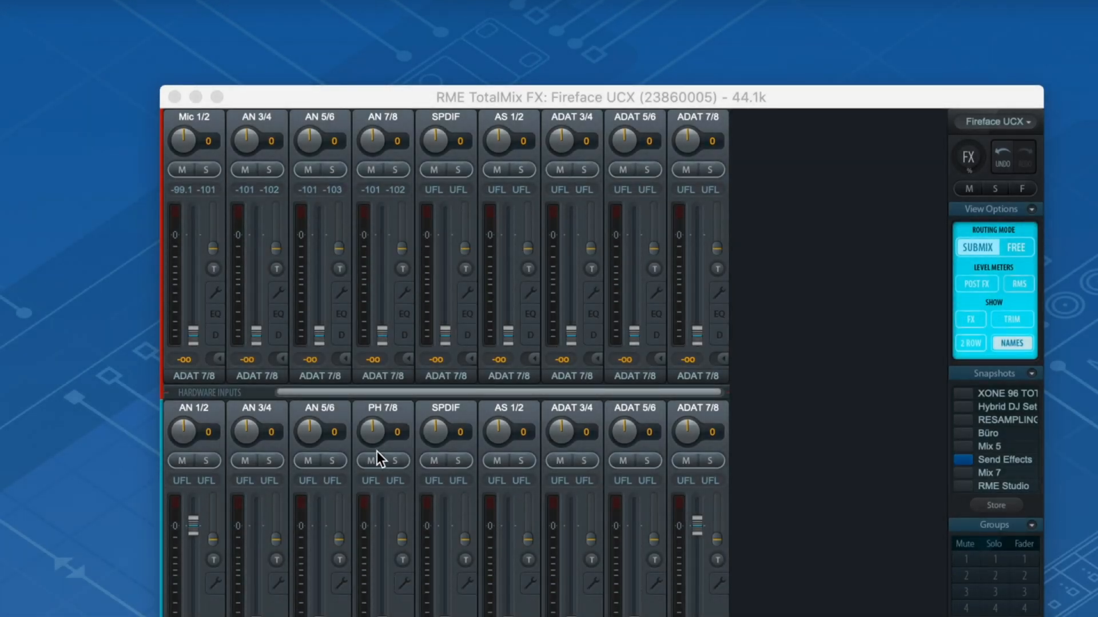
# - Keep the AN 3/4 input at +4 dBu and raise its Gain knob slightly
pyautogui.click(276, 294)
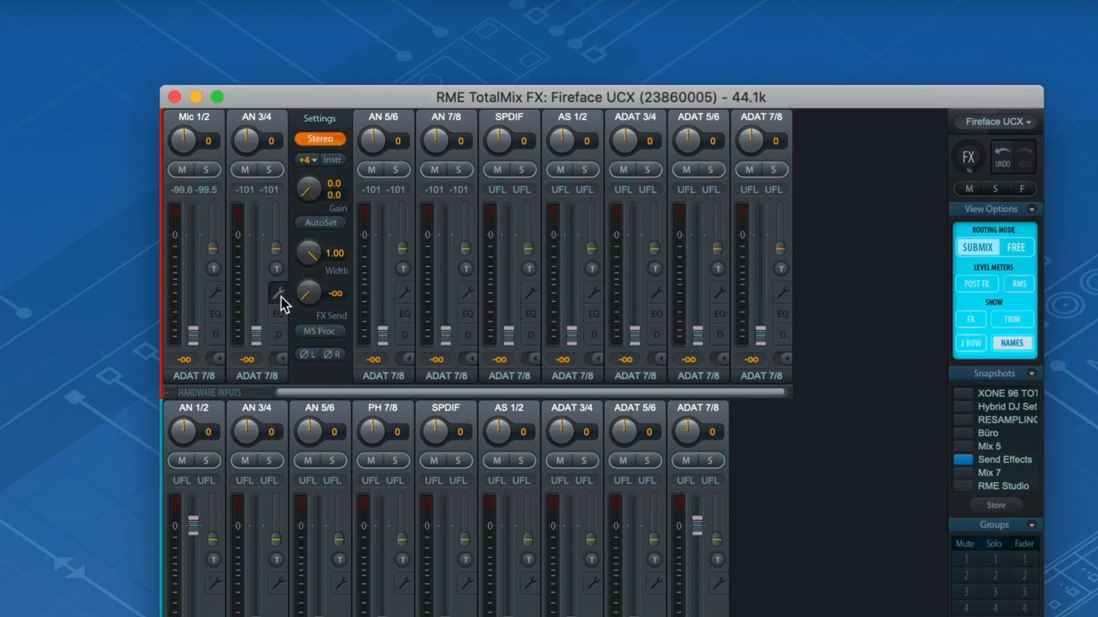
pyautogui.click(307, 159)
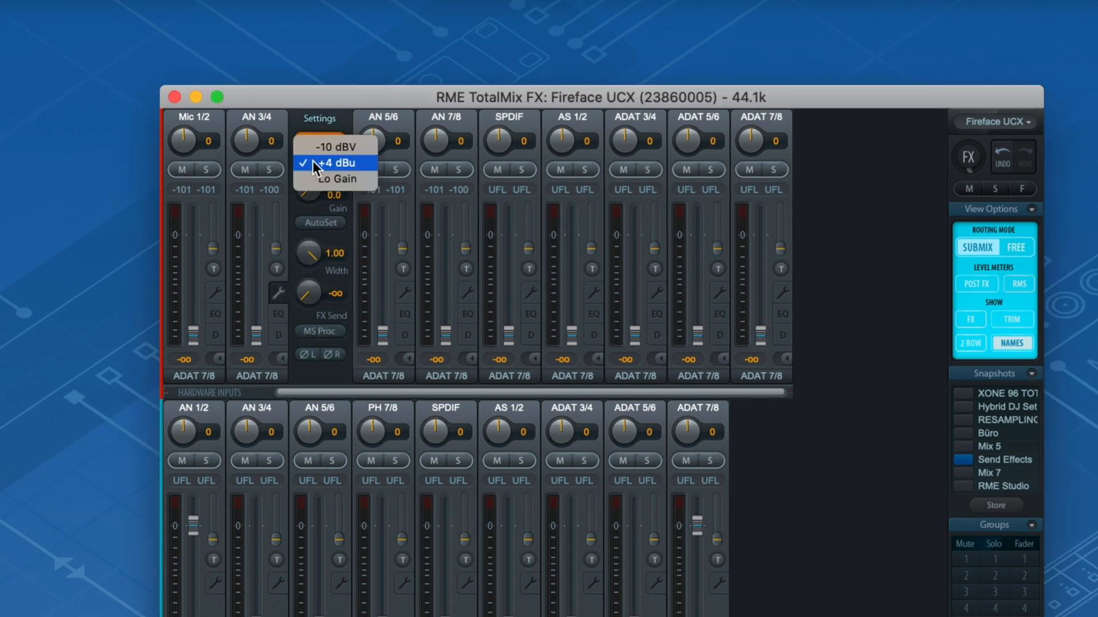
pyautogui.click(334, 162)
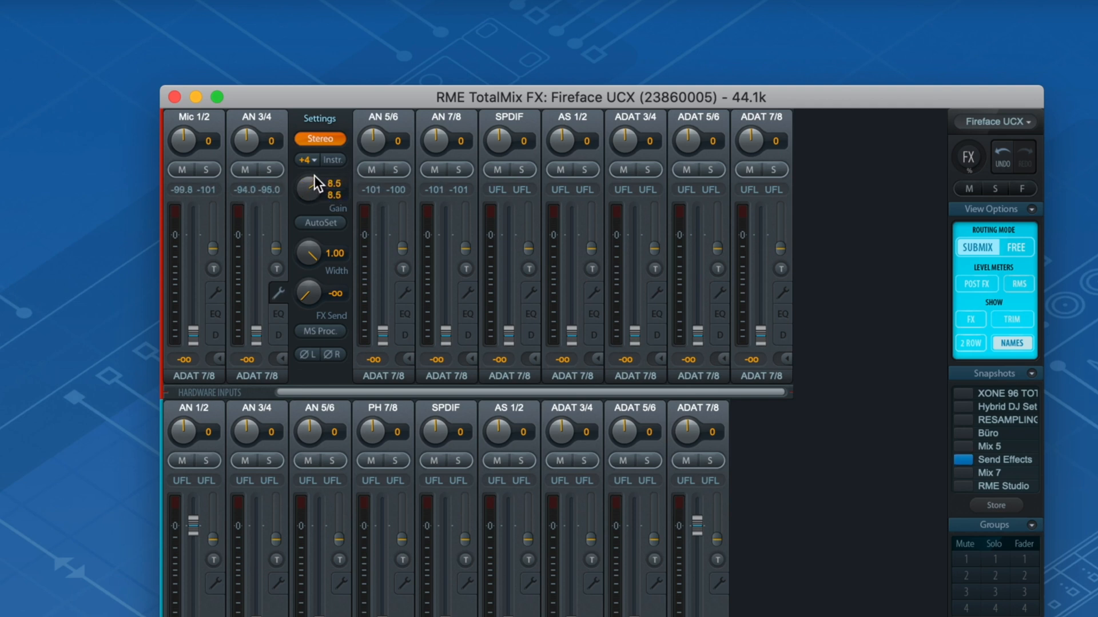
pyautogui.moveTo(308, 187); pyautogui.dragTo(311, 183)
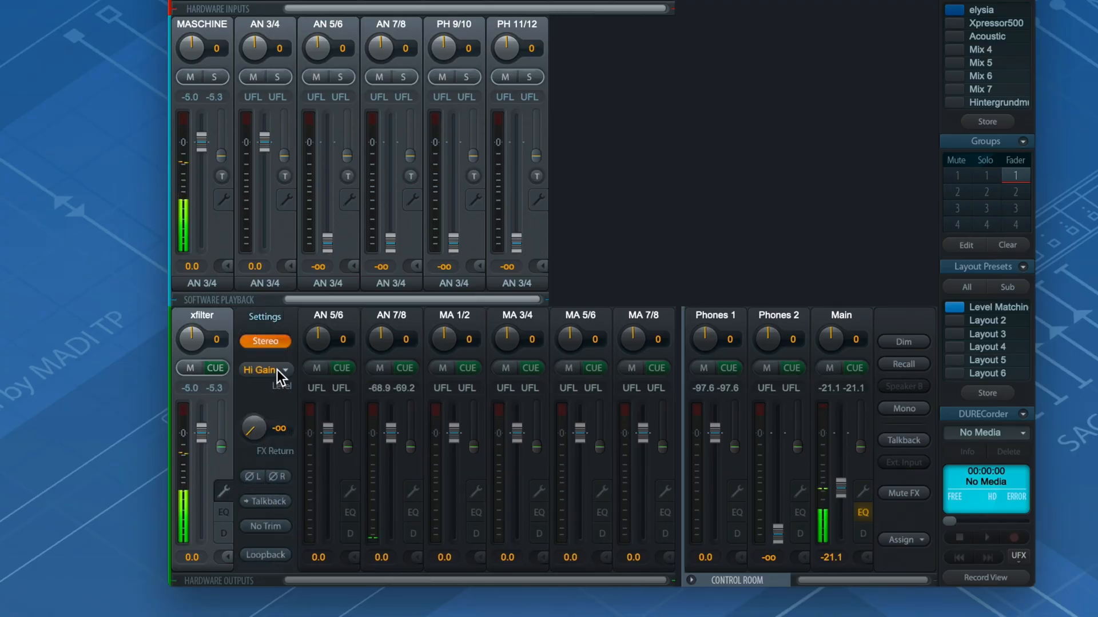
# - Pick +4dBu from the xfilter output's level dropdown
pyautogui.click(261, 369)
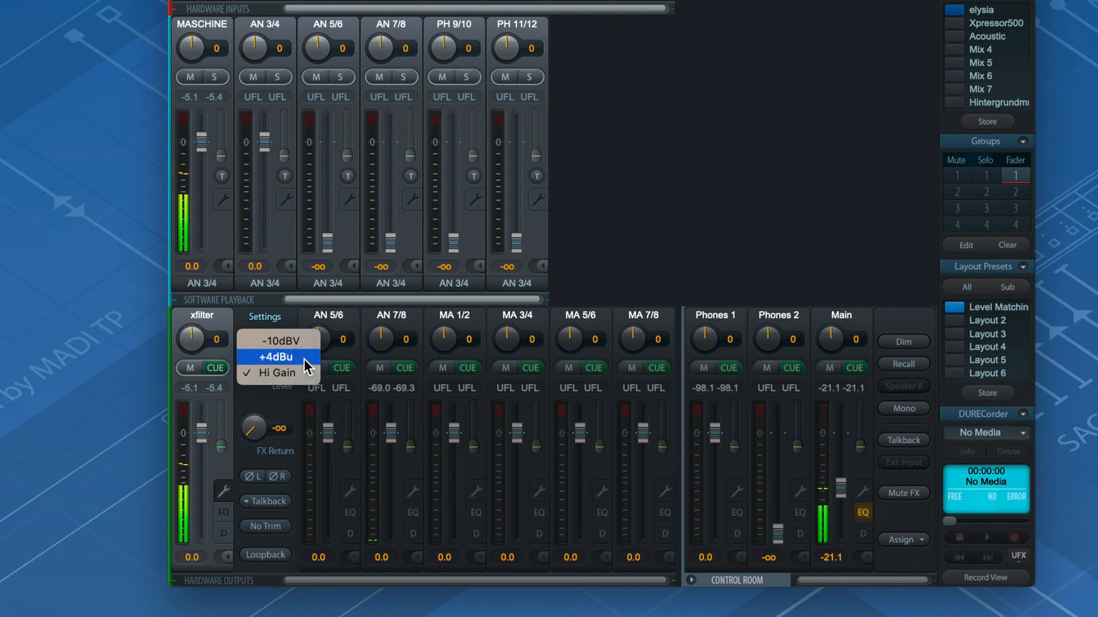
pyautogui.click(277, 357)
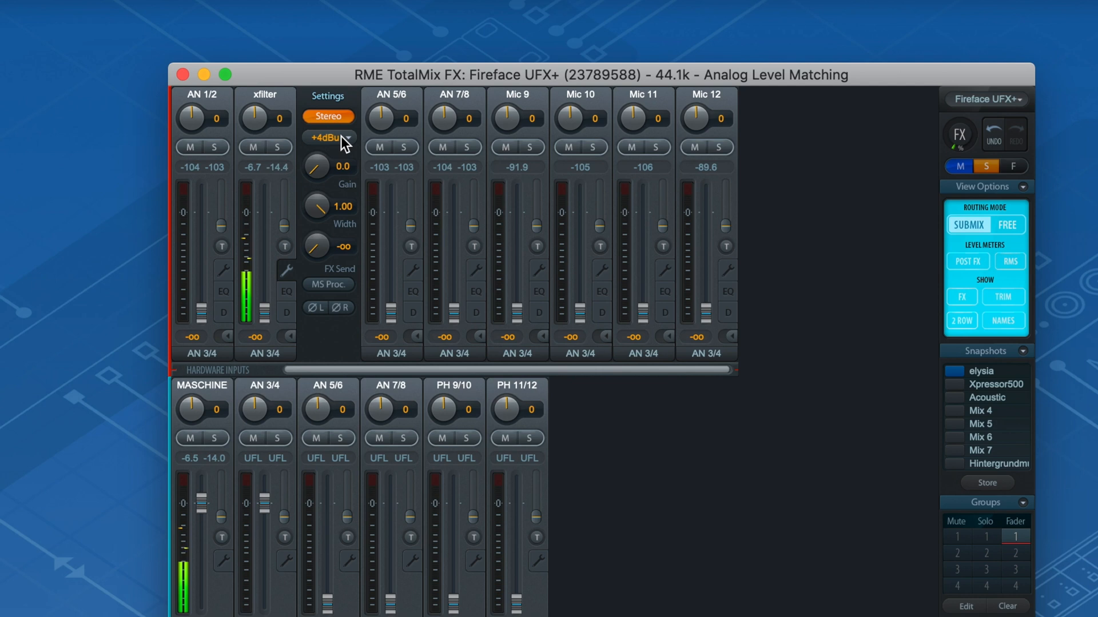
# - Change the xfilter input's level dropdown from +4 dBu to Lo Gain
pyautogui.click(329, 137)
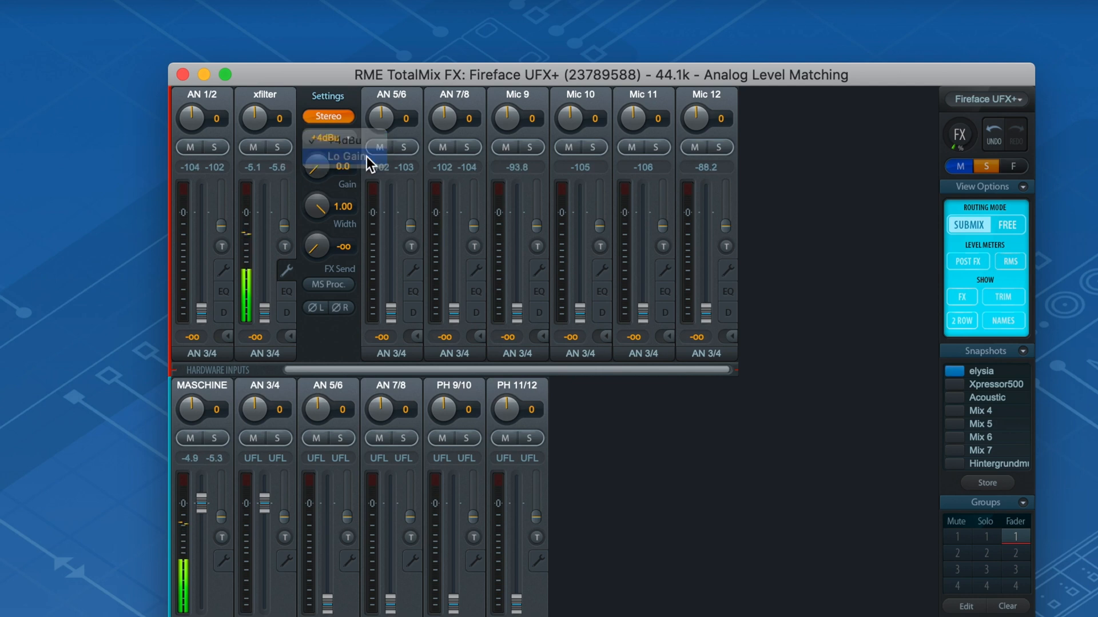
pyautogui.click(343, 155)
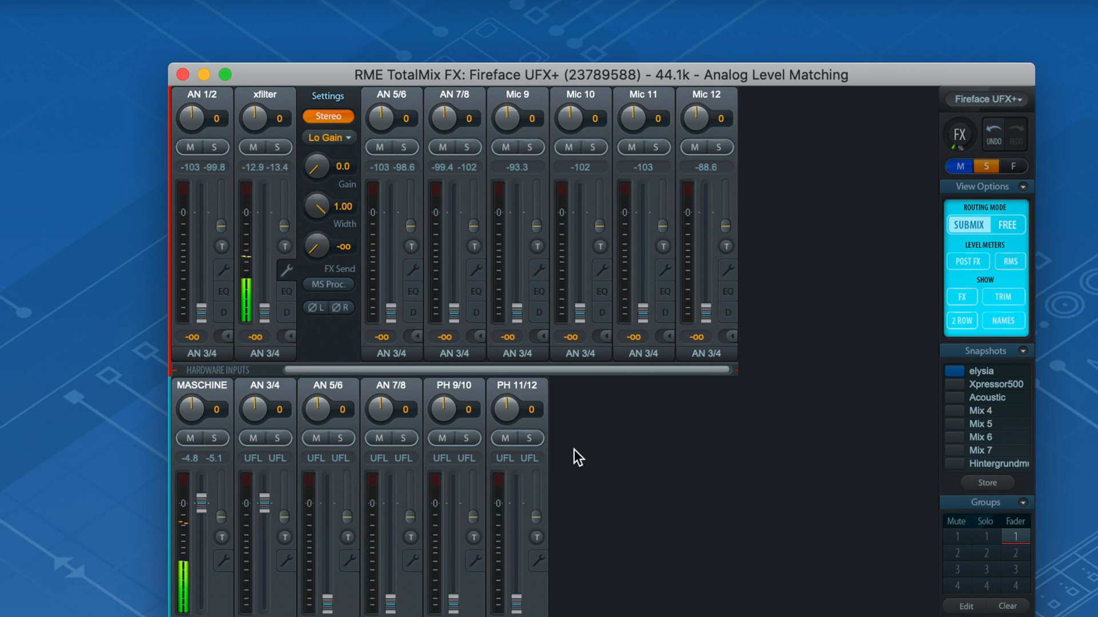